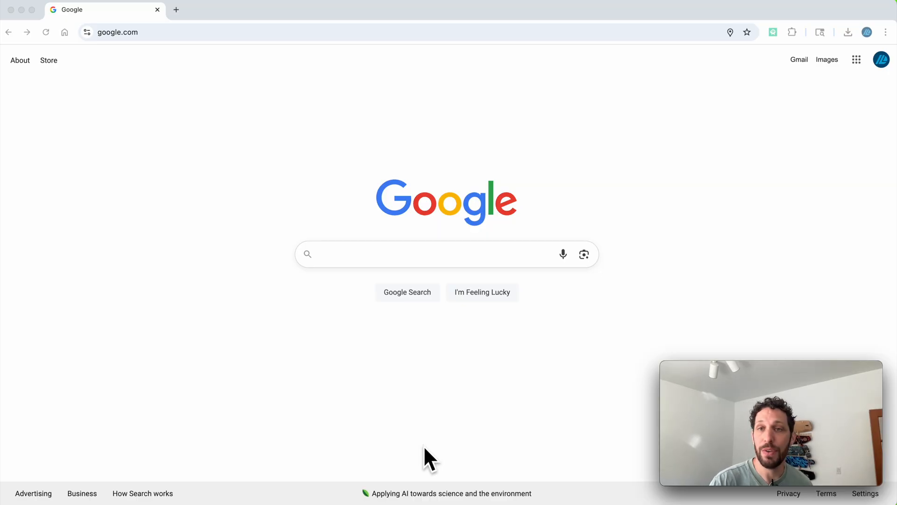
pyautogui.moveTo(775, 46)
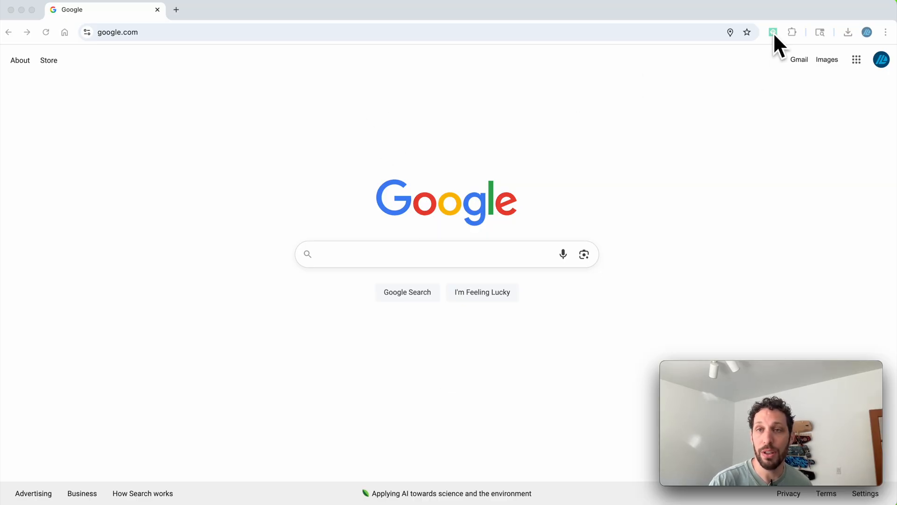
pyautogui.moveTo(773, 22)
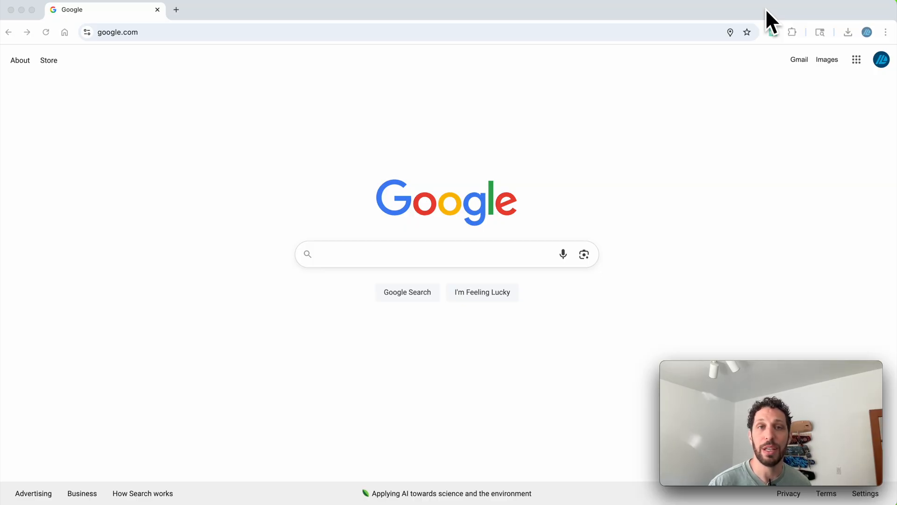
pyautogui.moveTo(269, 2)
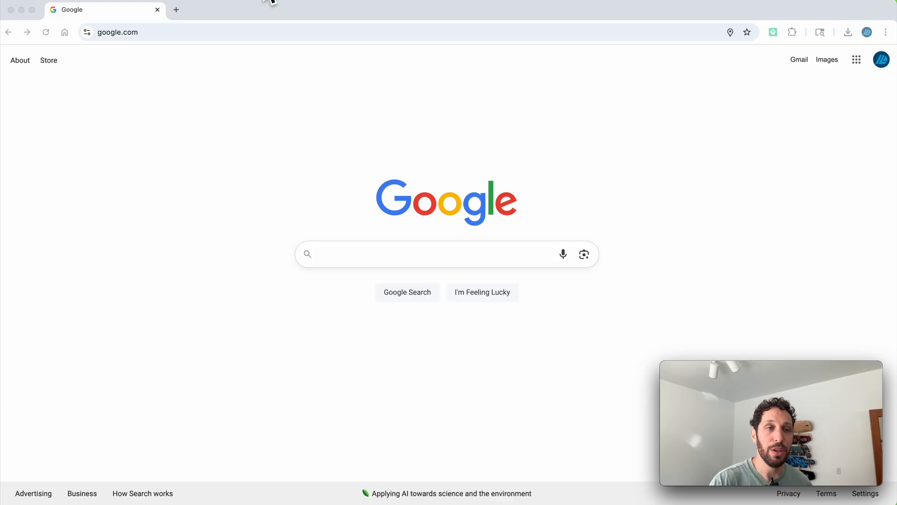
# Select the Chrome address bar to enter recruitin.net
pyautogui.click(120, 32)
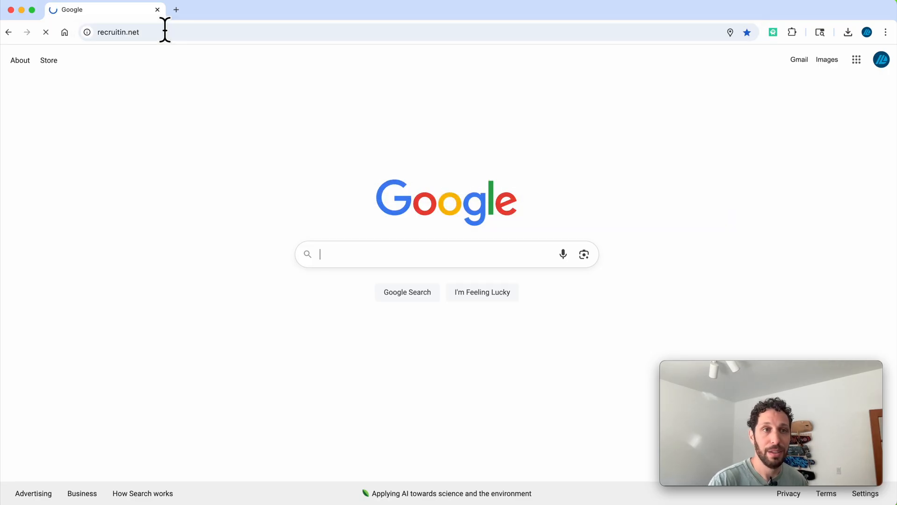
# Load recruitin.net and enter job title 'Software Developers' and location 'New York City'
pyautogui.press('Return')
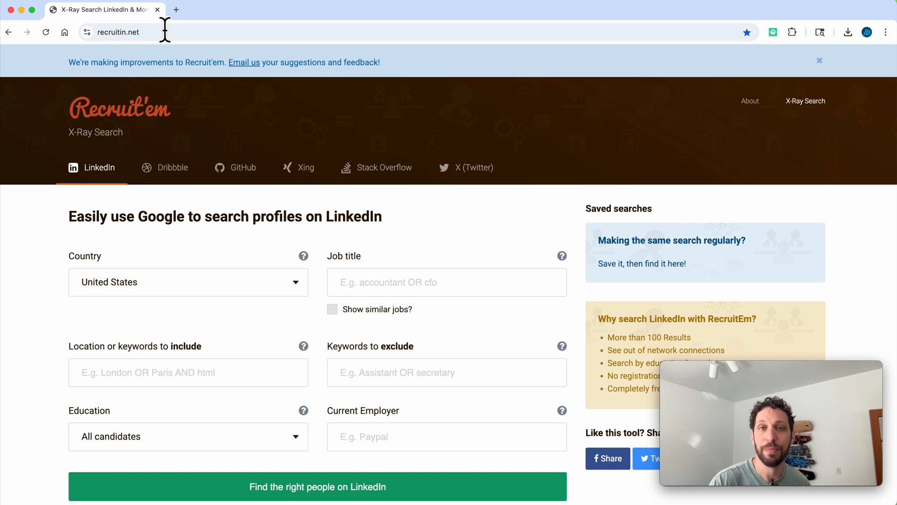
pyautogui.moveTo(280, 278)
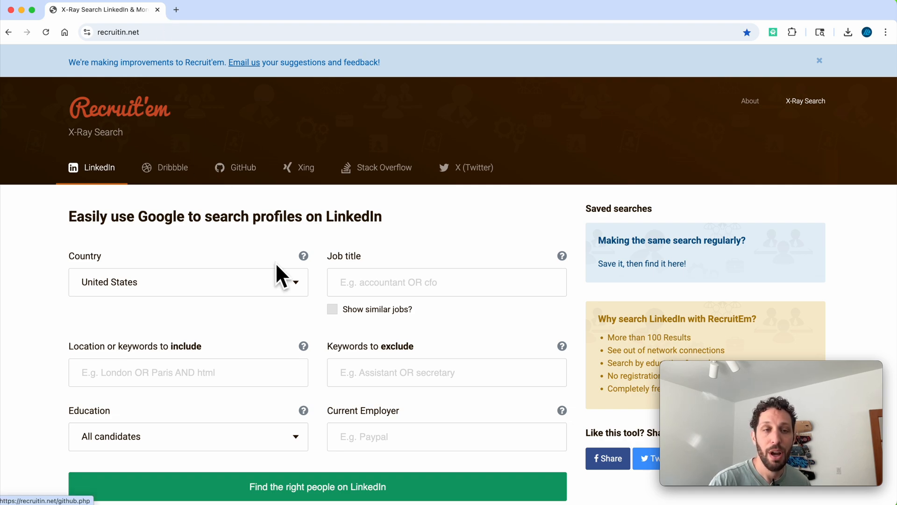
pyautogui.moveTo(243, 254)
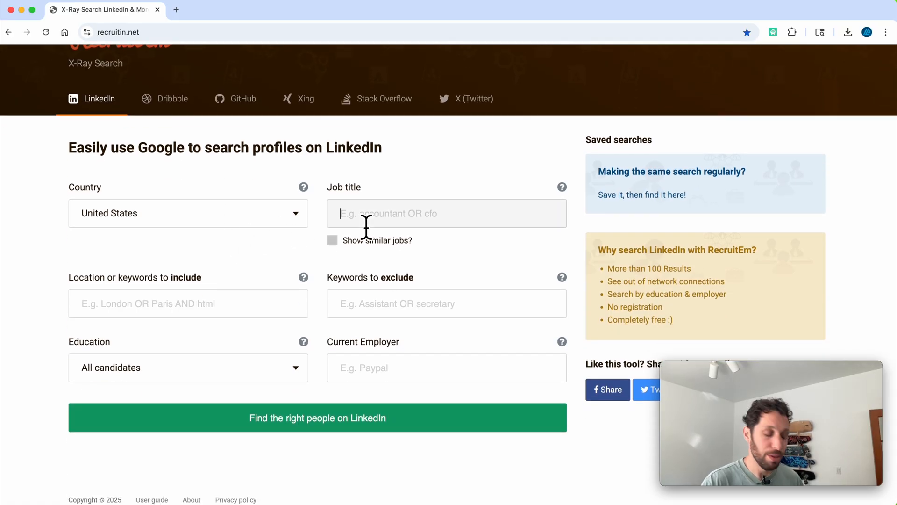
pyautogui.write('Software Developers')
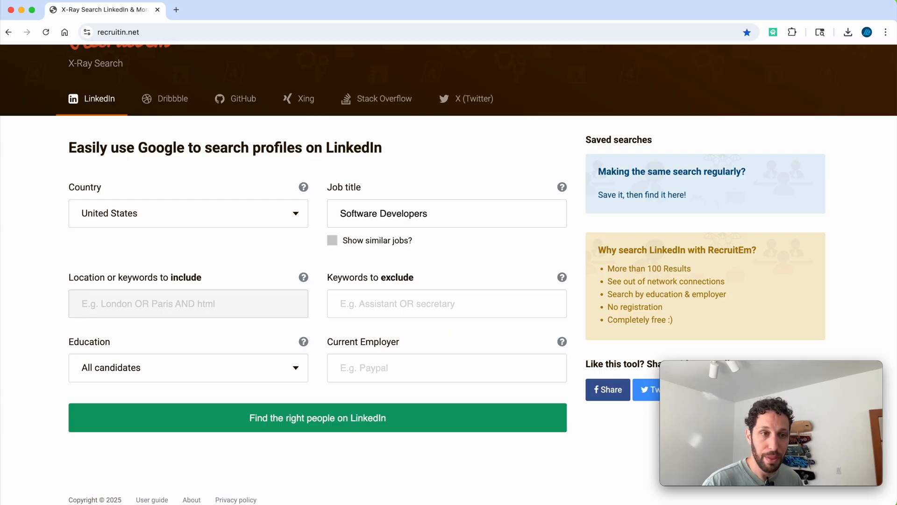
pyautogui.write('New York')
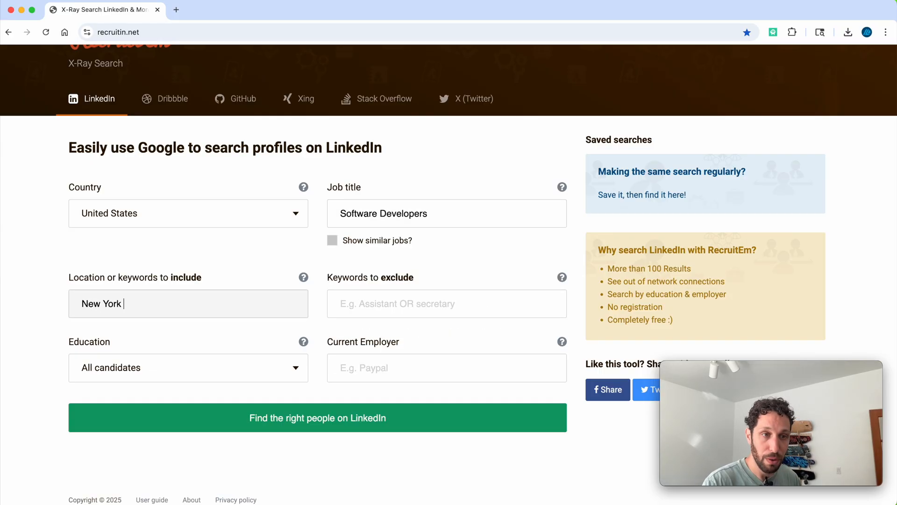
pyautogui.write('City')
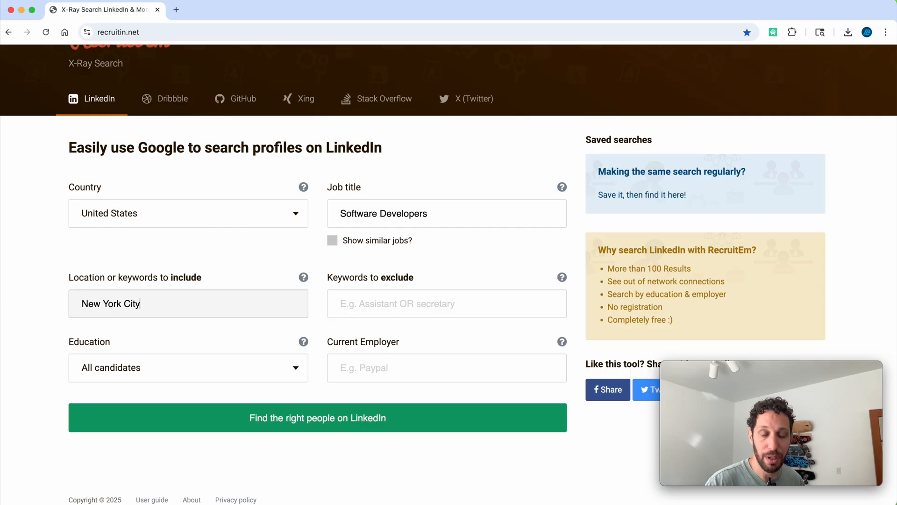
pyautogui.moveTo(365, 449)
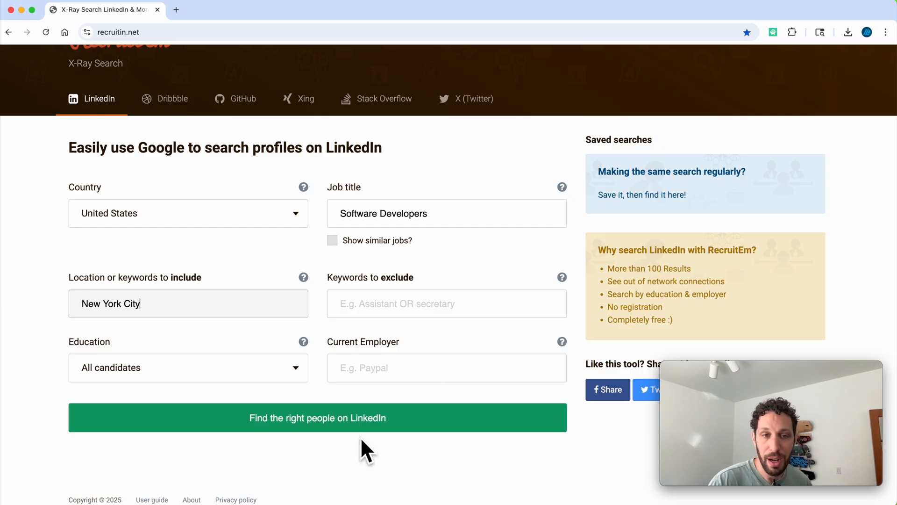
pyautogui.moveTo(309, 429)
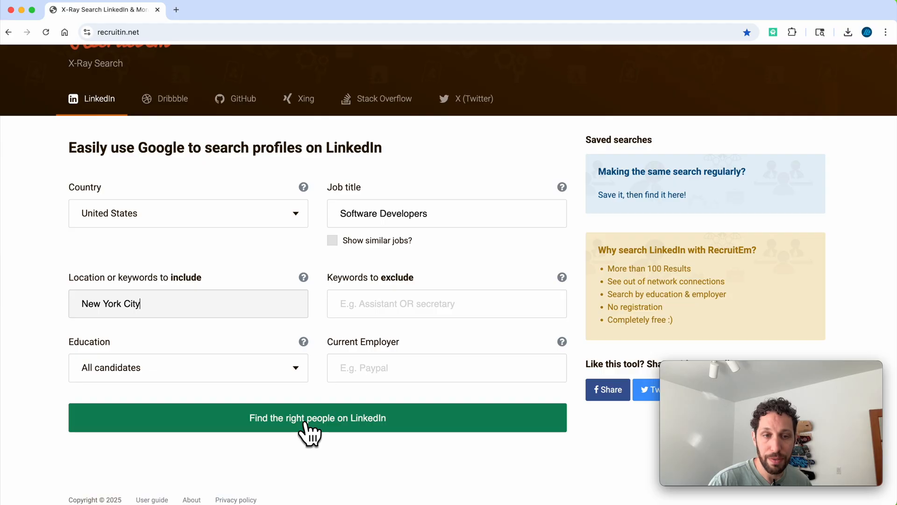
# Generate the X-Ray LinkedIn query and open its results in Google
pyautogui.click(317, 417)
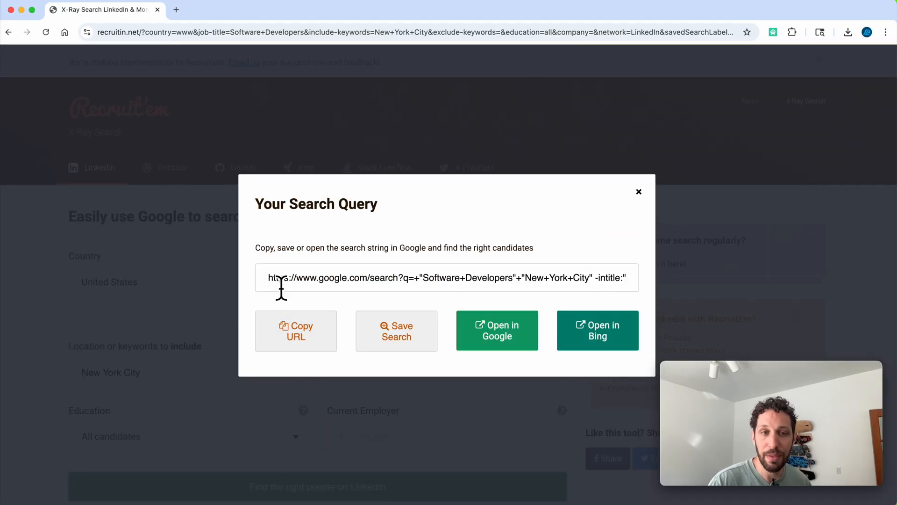
pyautogui.moveTo(535, 303)
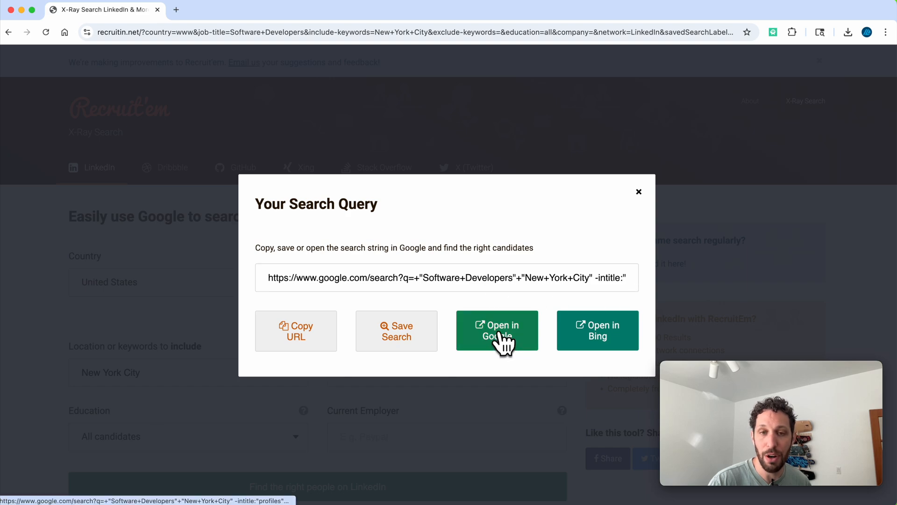
pyautogui.moveTo(508, 344)
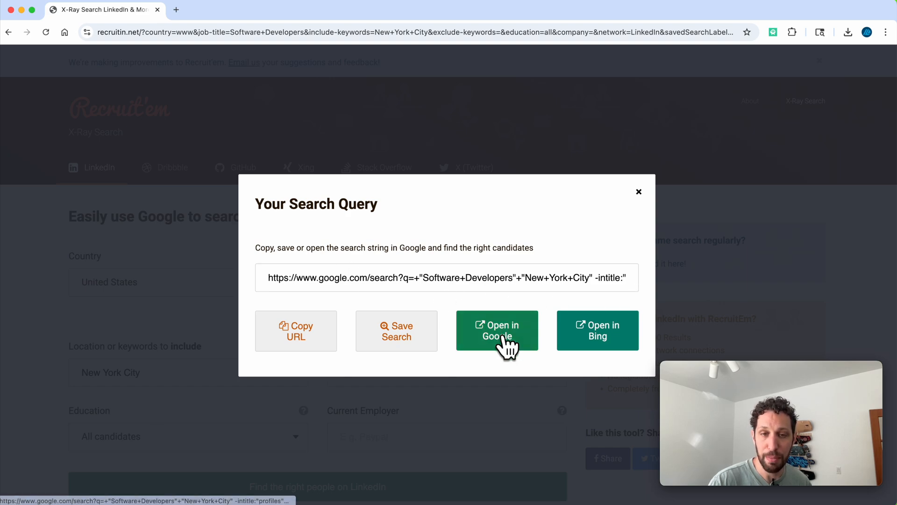
pyautogui.click(497, 331)
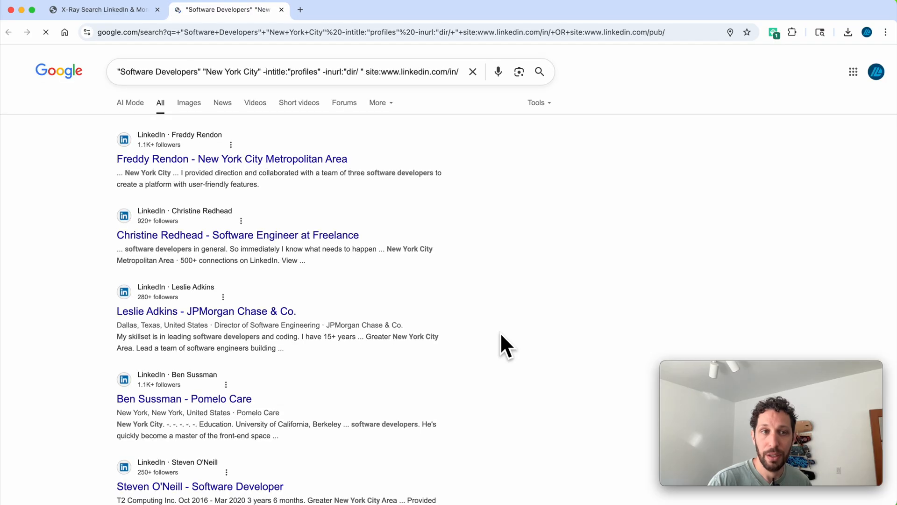
pyautogui.moveTo(421, 275)
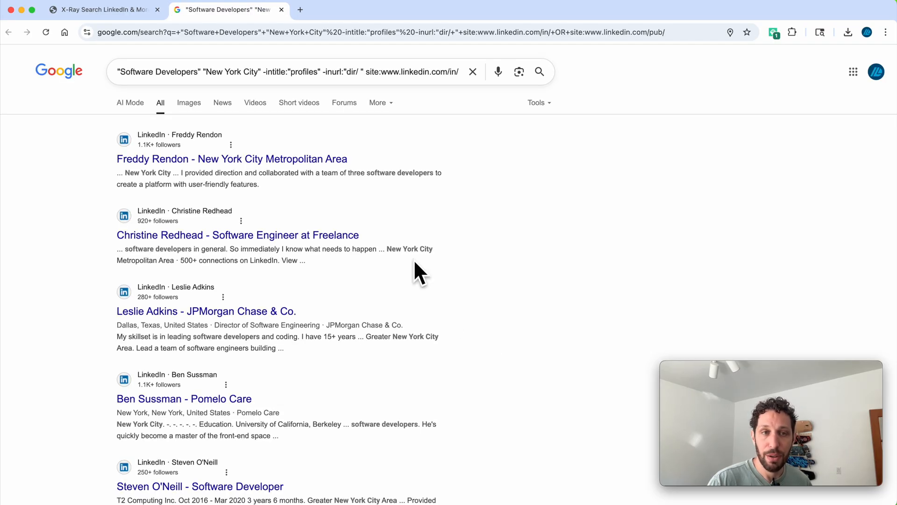
pyautogui.scroll(-3)
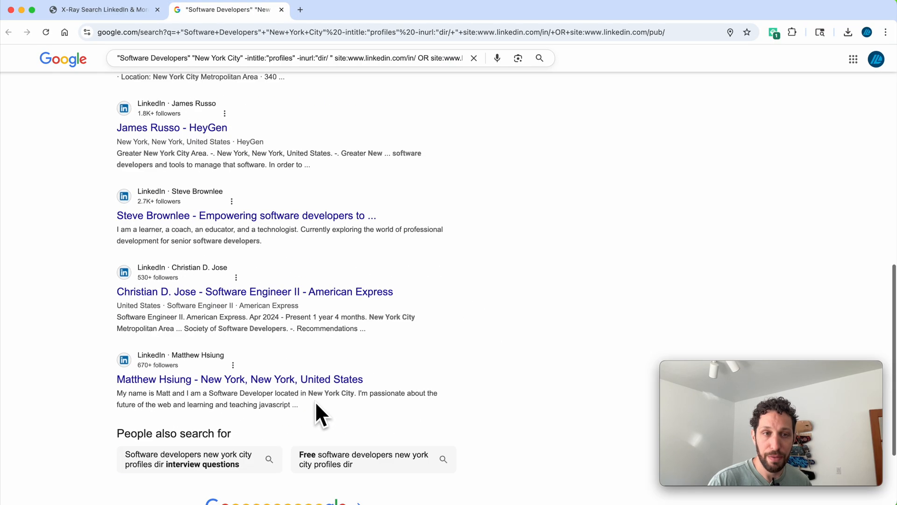
pyautogui.scroll(3)
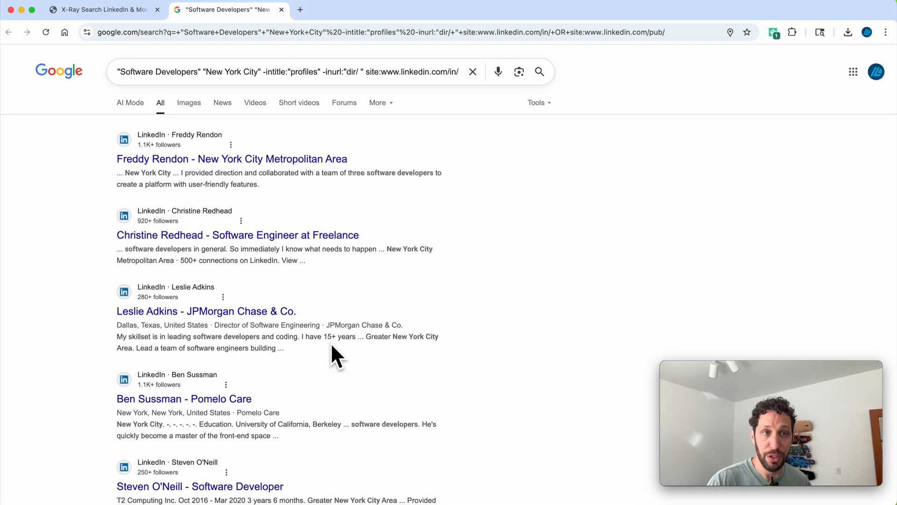
pyautogui.moveTo(247, 226)
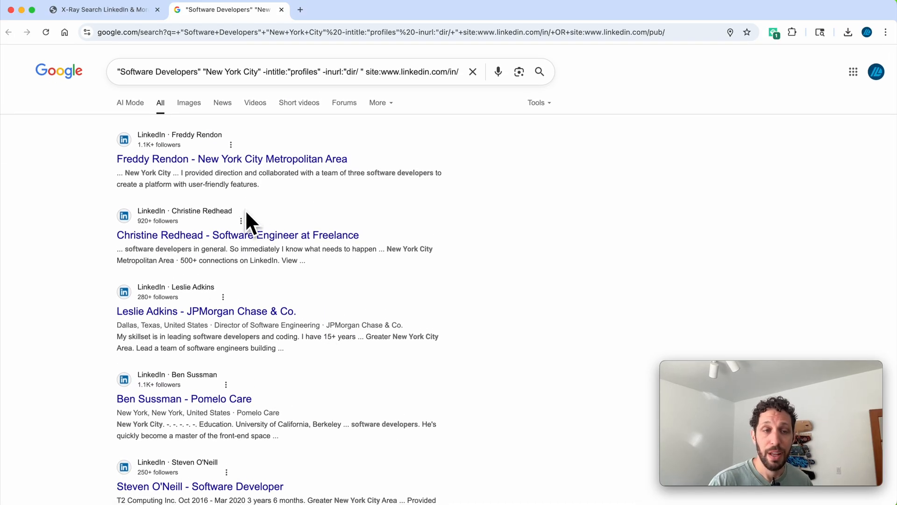
pyautogui.moveTo(278, 338)
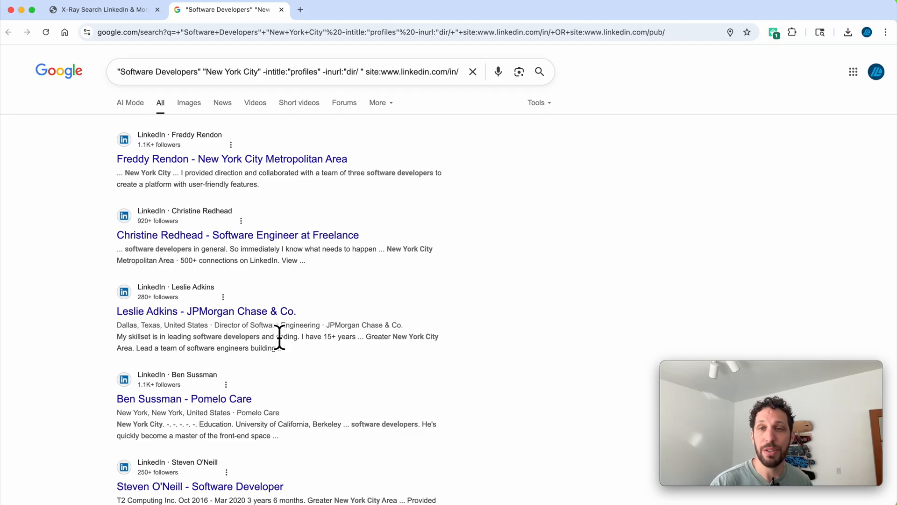
pyautogui.moveTo(126, 96)
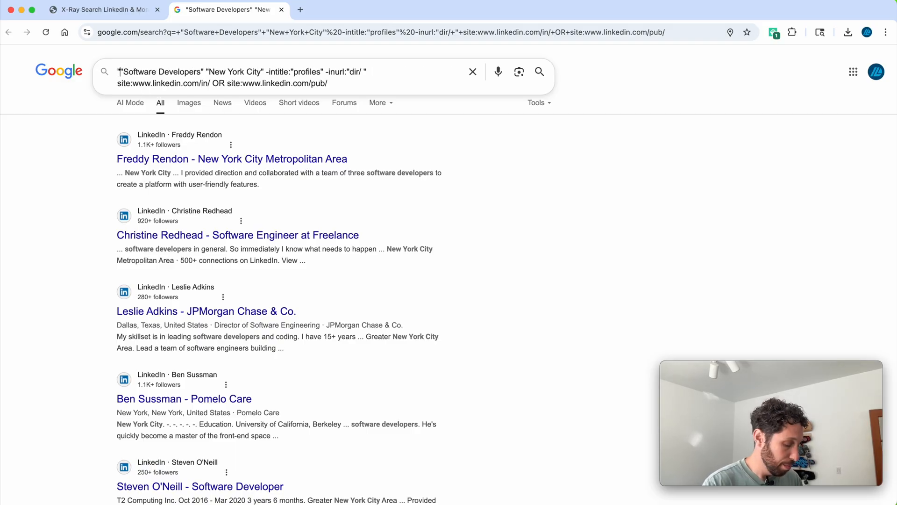
pyautogui.write('@gmail.com"')
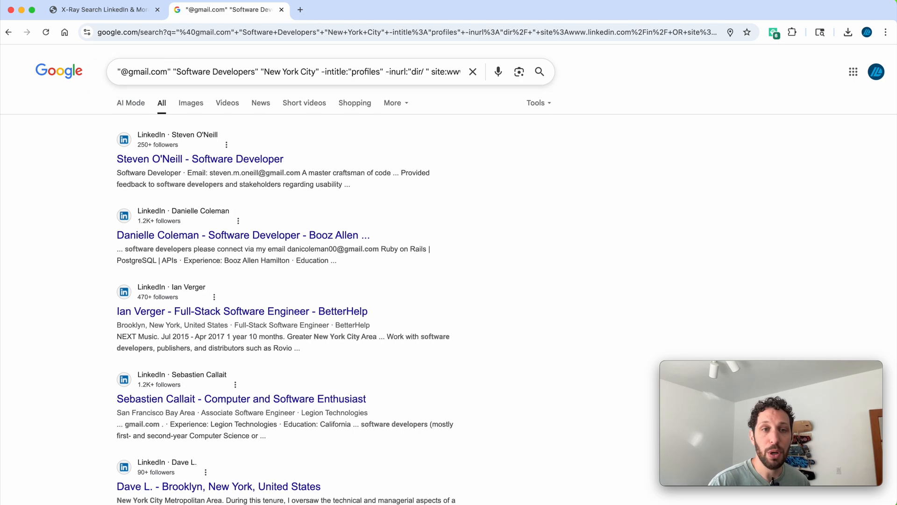
pyautogui.moveTo(300, 206)
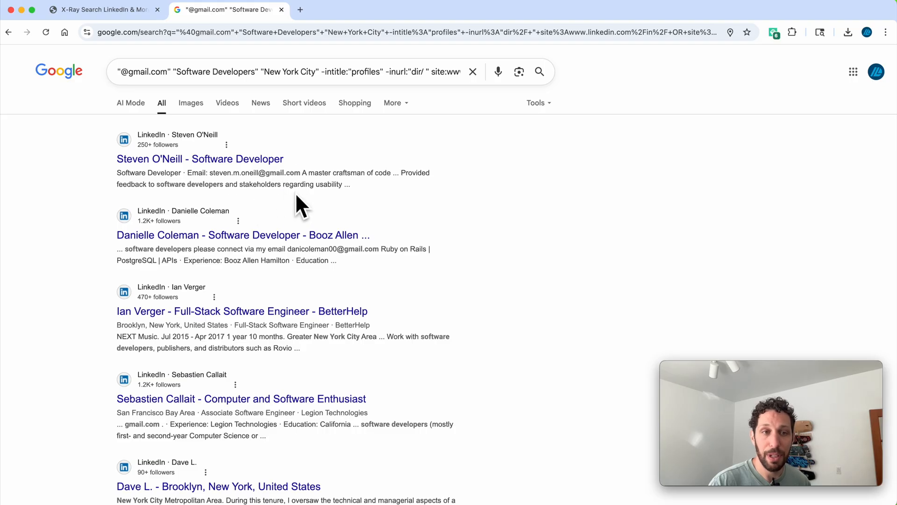
pyautogui.moveTo(362, 269)
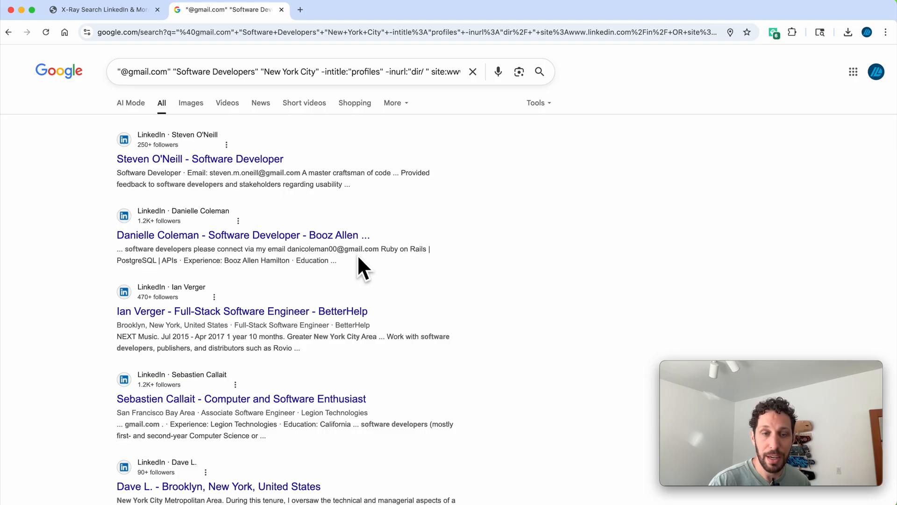
pyautogui.moveTo(255, 375)
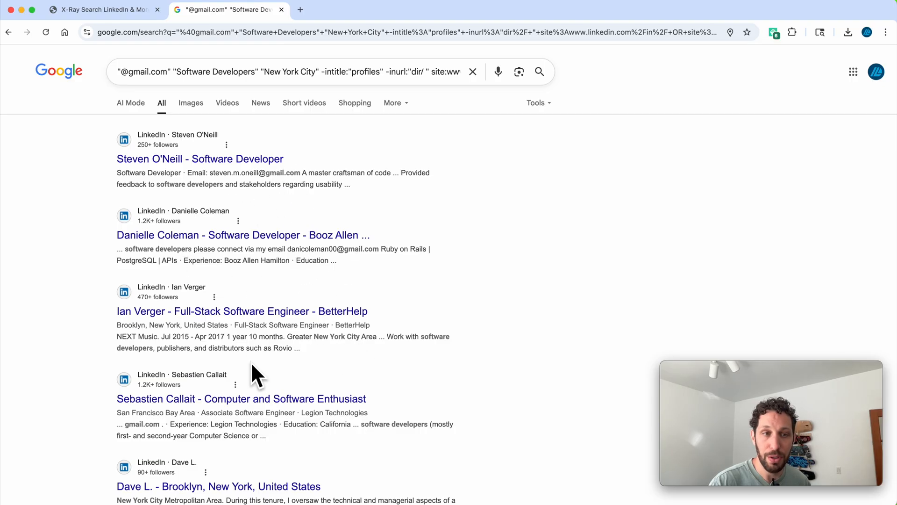
# Scroll the first page of gmail results and check EmailScout's collected addresses
pyautogui.scroll(-3)
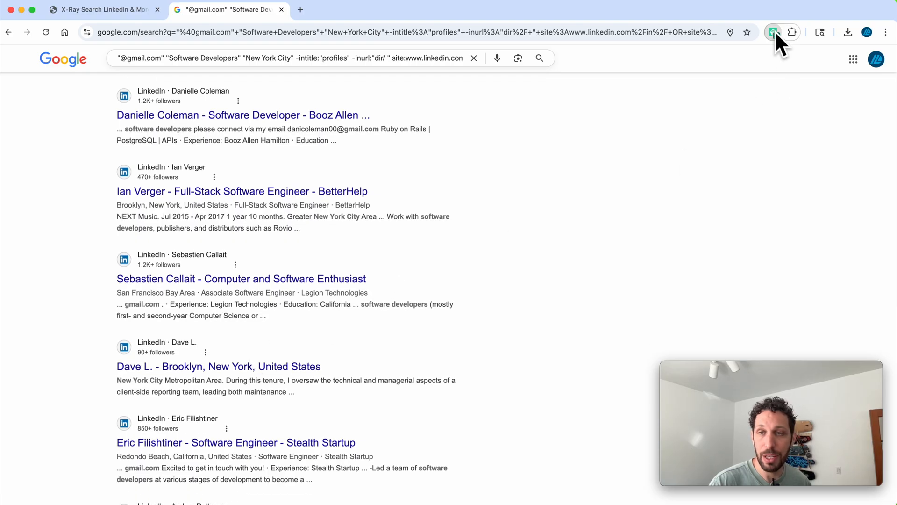
pyautogui.click(774, 32)
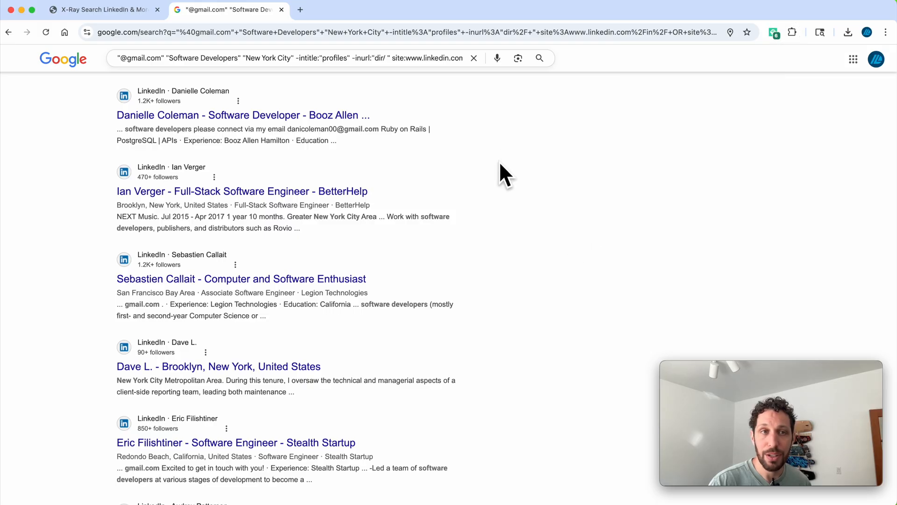
pyautogui.scroll(-3)
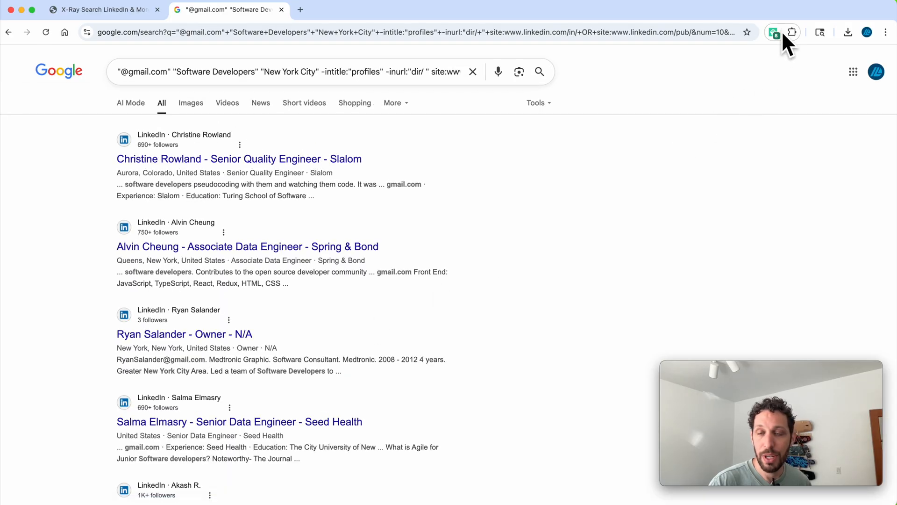
pyautogui.scroll(-3)
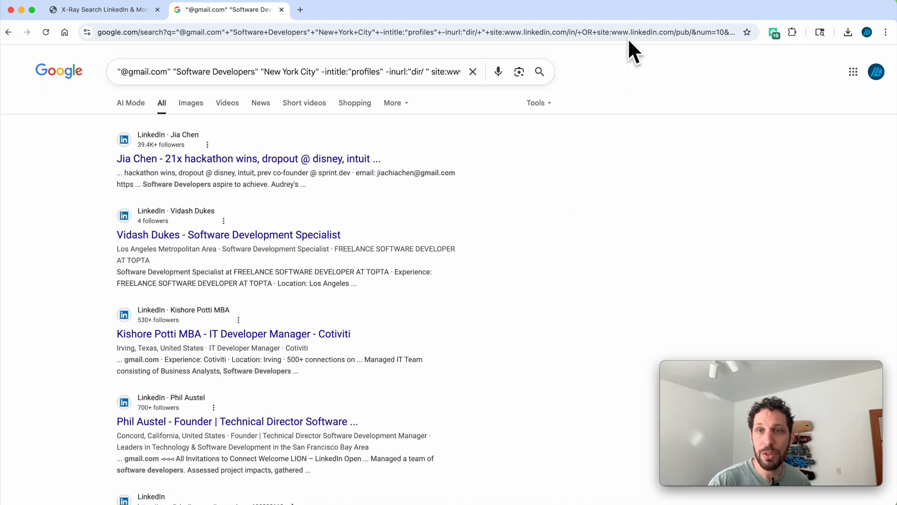
pyautogui.moveTo(411, 46)
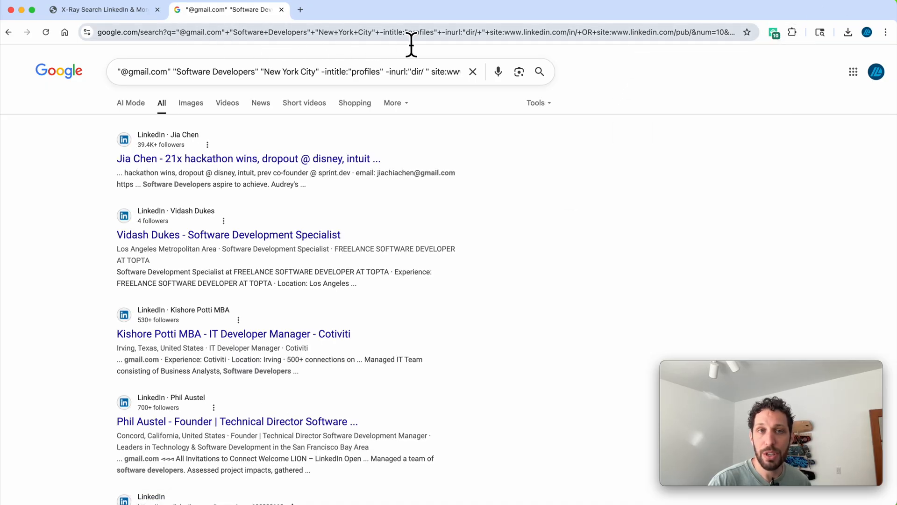
pyautogui.moveTo(716, 47)
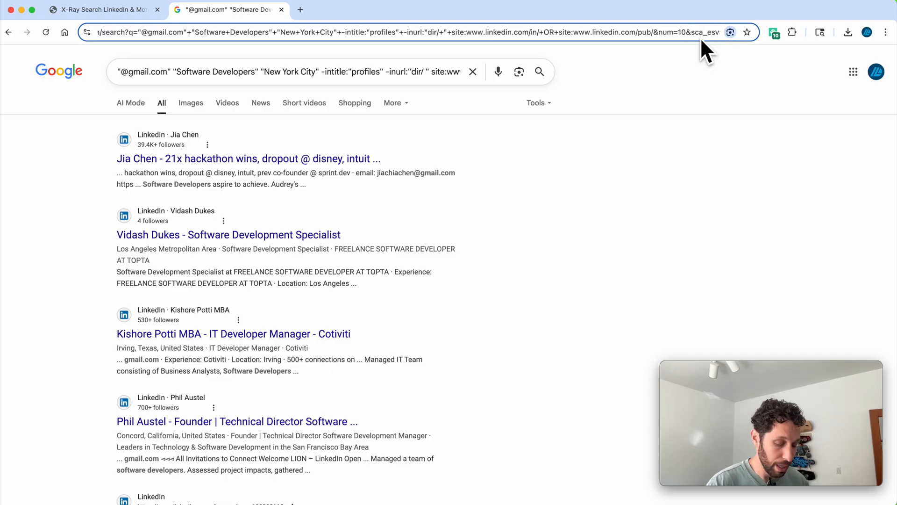
# Edit the search address for more results and page through to page 3
pyautogui.click(401, 33)
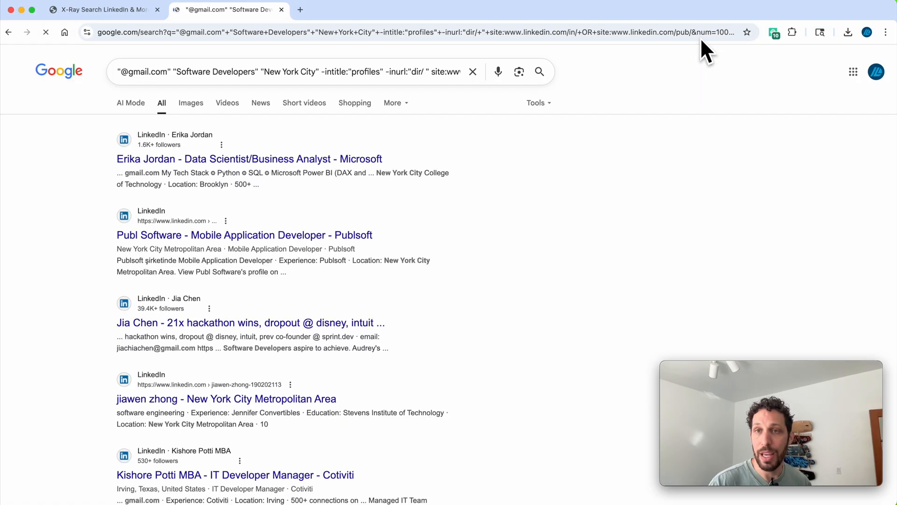
pyautogui.moveTo(548, 283)
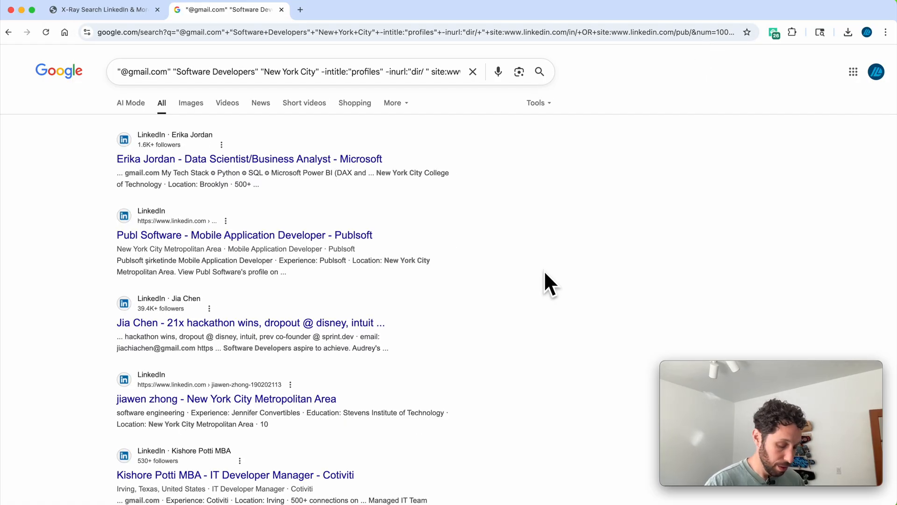
pyautogui.click(280, 408)
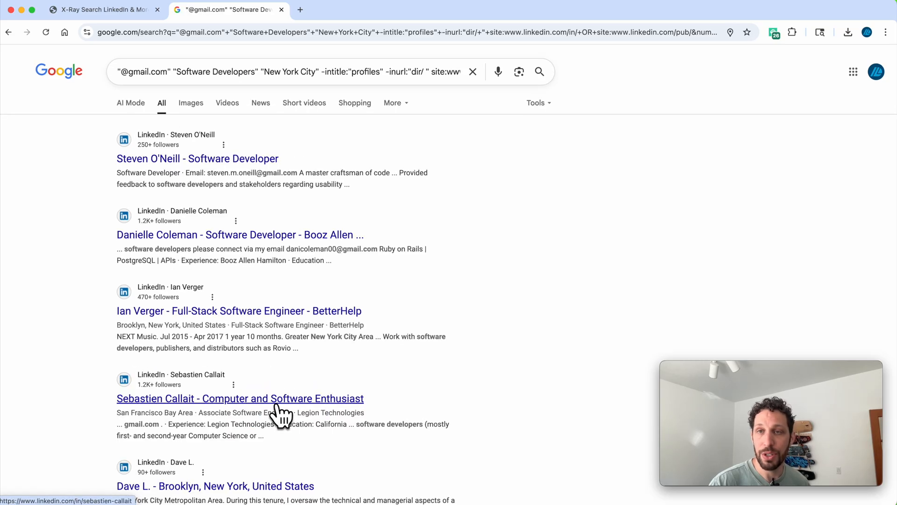
pyautogui.moveTo(775, 33)
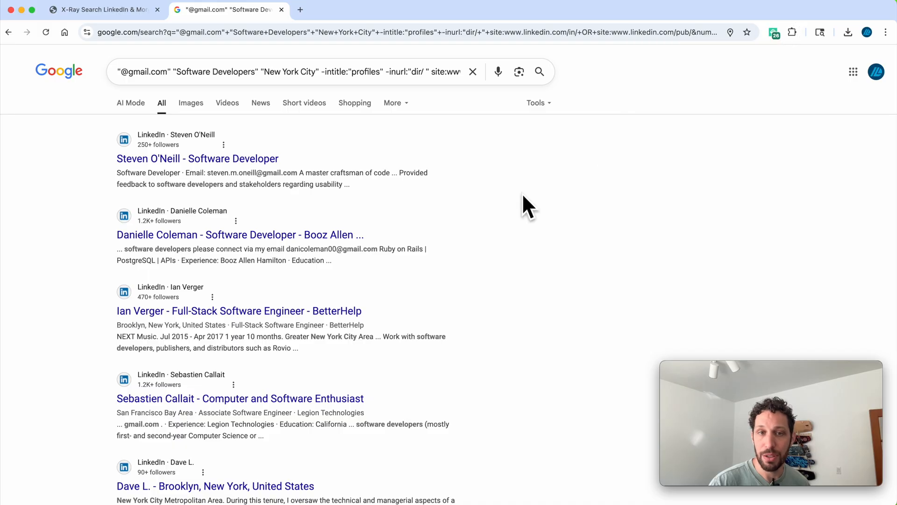
pyautogui.scroll(-3)
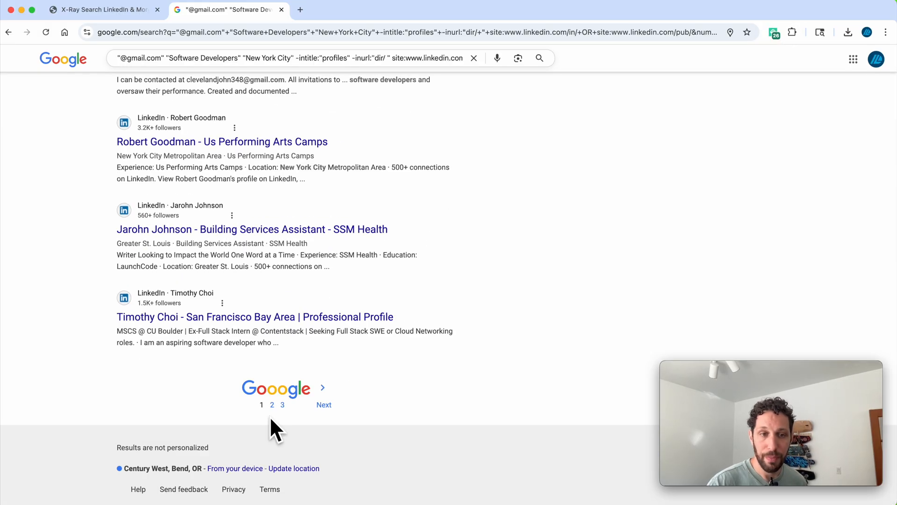
pyautogui.click(323, 405)
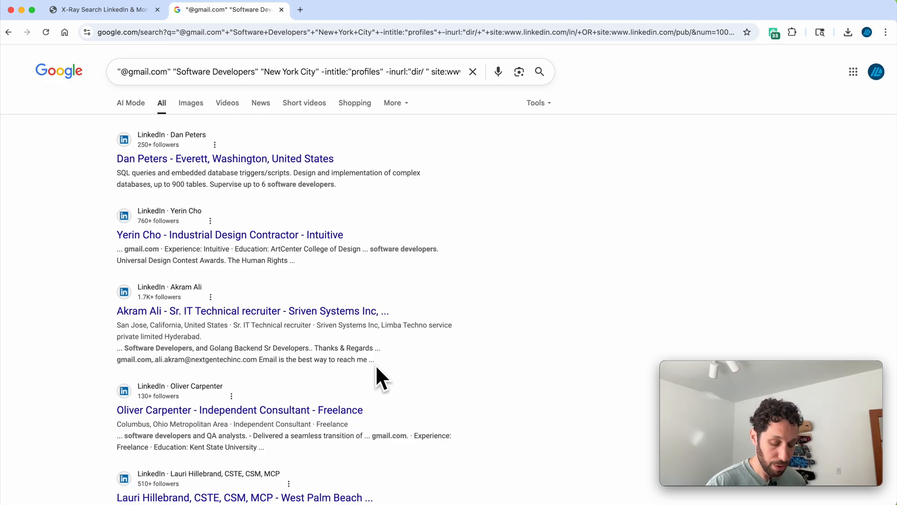
pyautogui.scroll(-3)
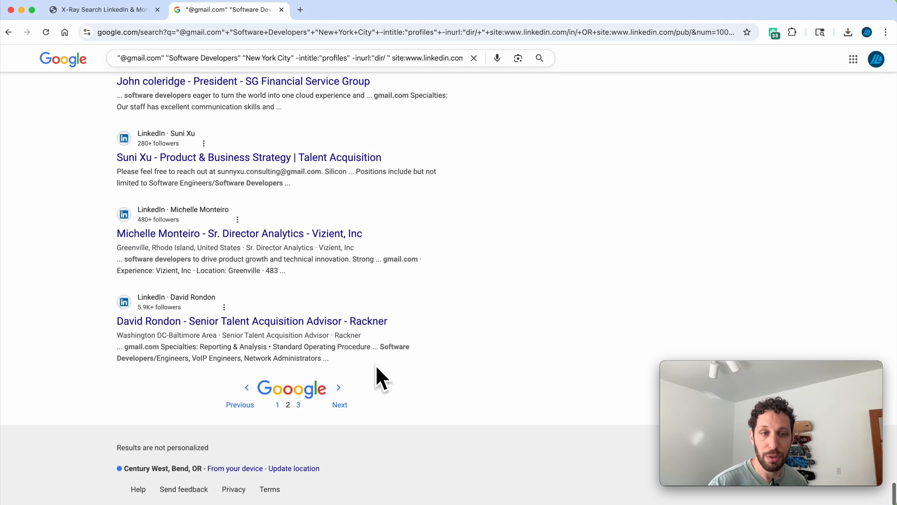
pyautogui.click(287, 405)
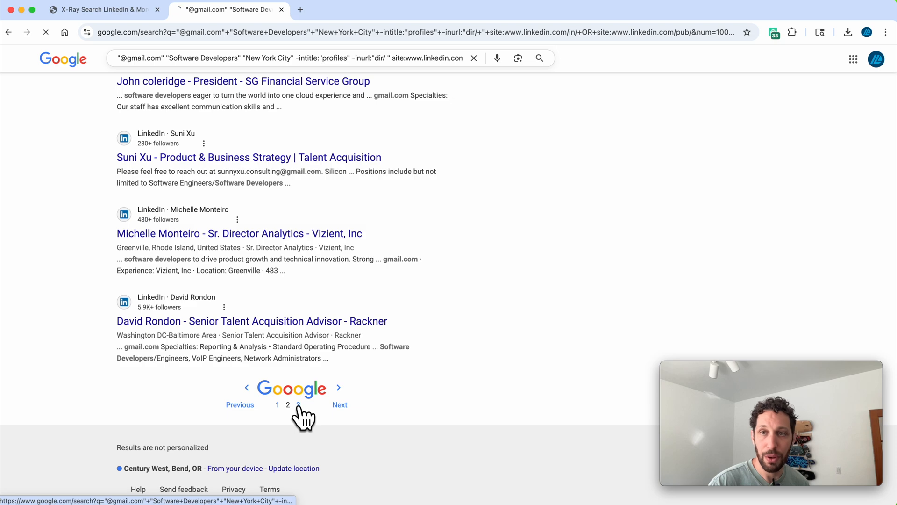
pyautogui.click(287, 405)
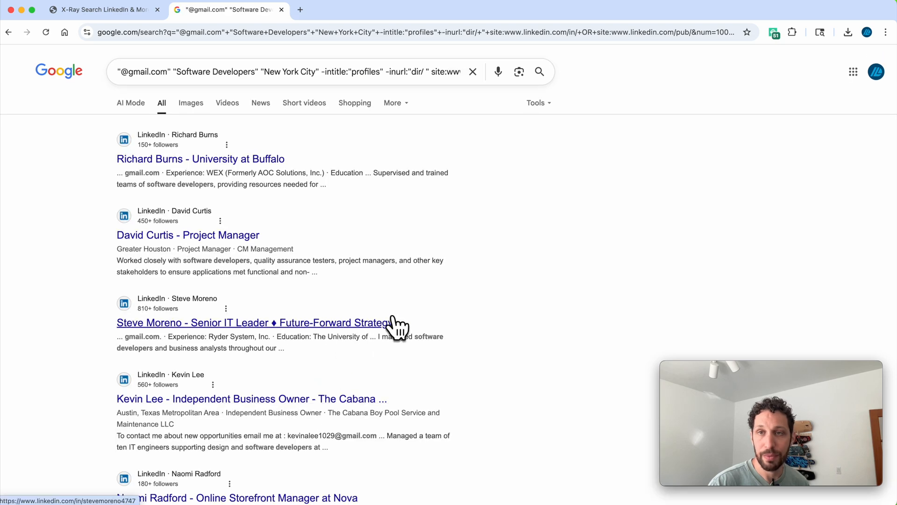
pyautogui.moveTo(314, 112)
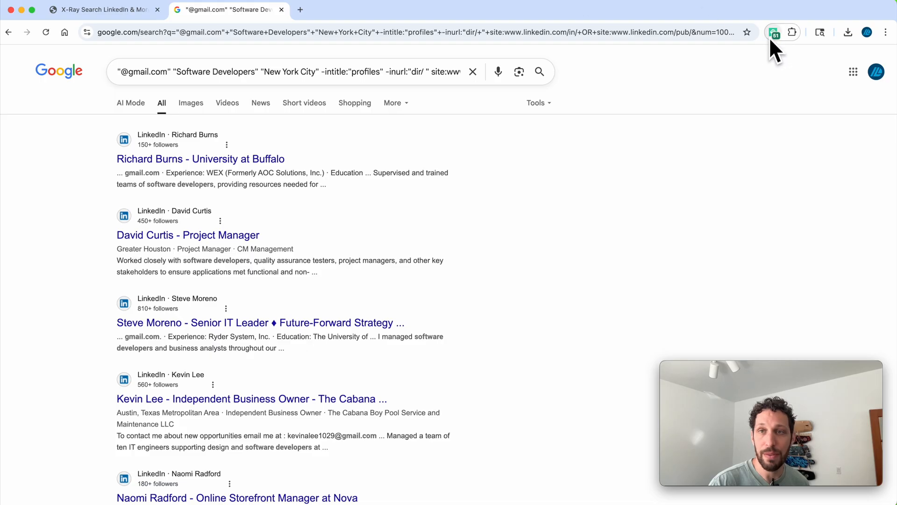
pyautogui.moveTo(423, 215)
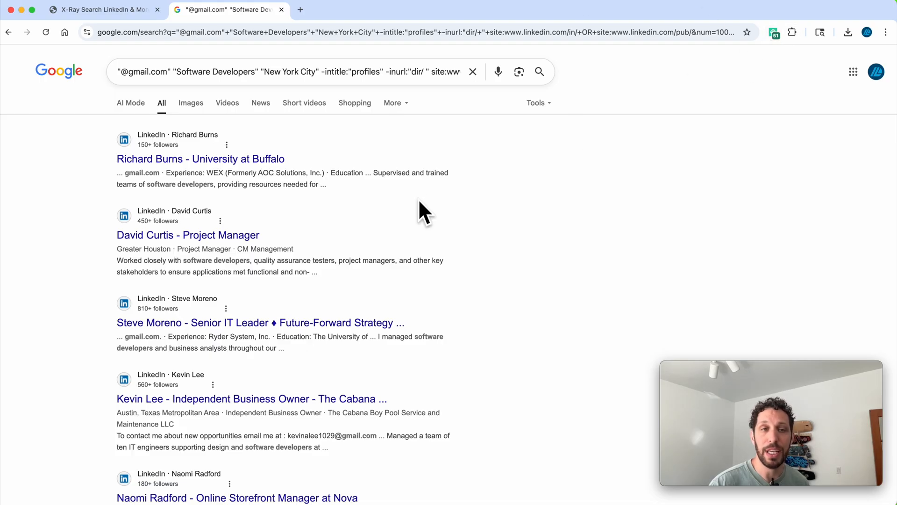
pyautogui.moveTo(813, 38)
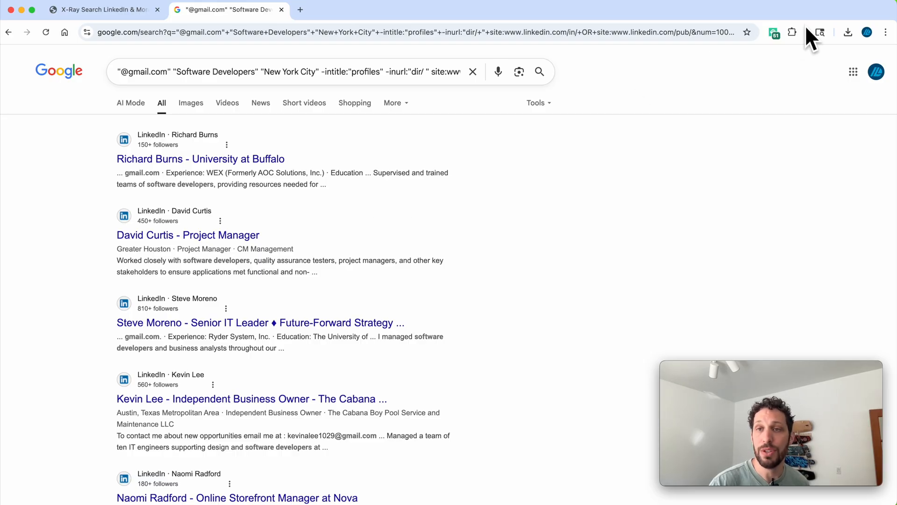
# Select all 51 EmailScout emails and download them as a CSV
pyautogui.click(774, 32)
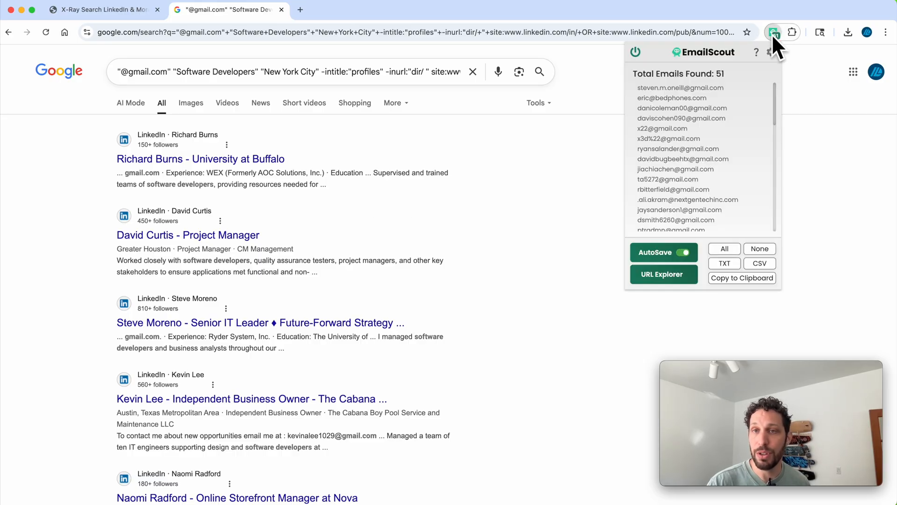
pyautogui.click(725, 248)
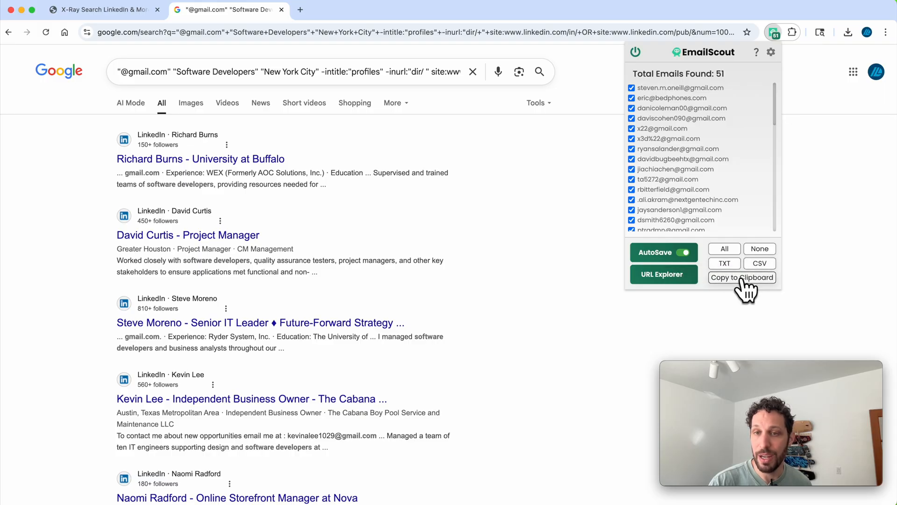
pyautogui.moveTo(755, 300)
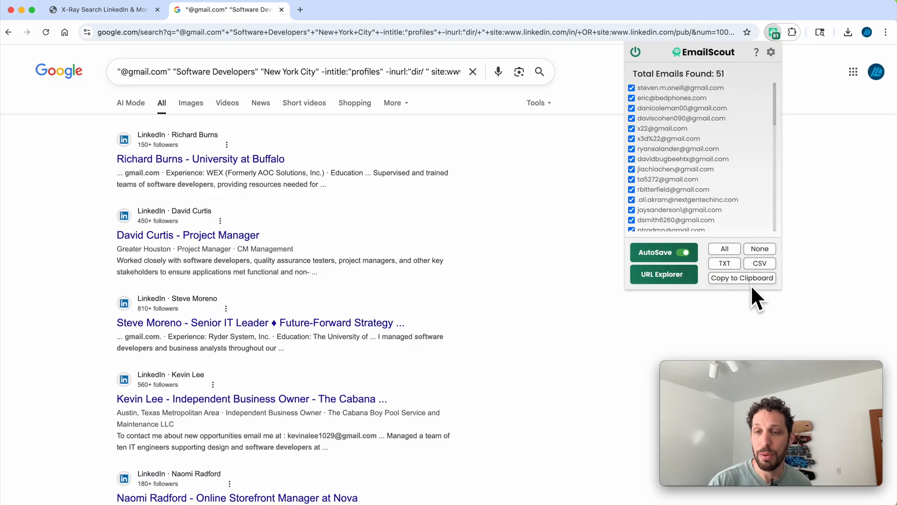
pyautogui.click(760, 263)
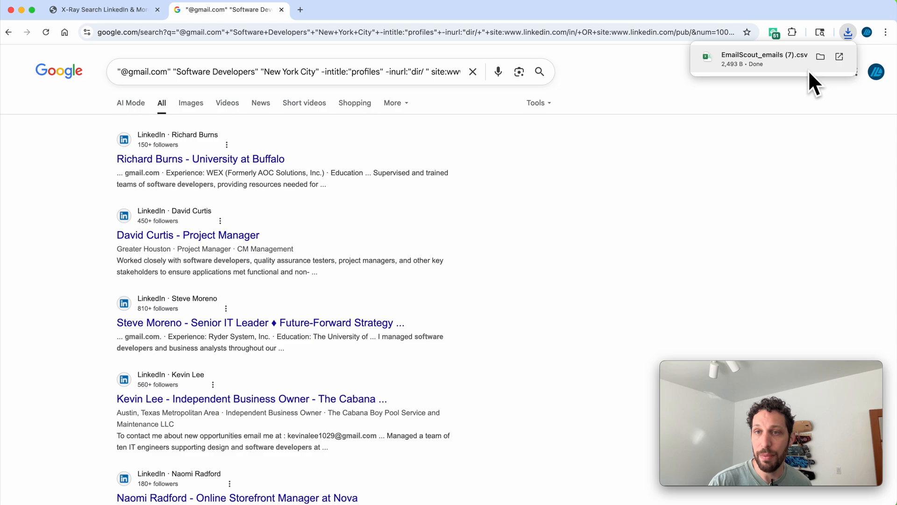
# Open the downloaded EmailScout CSV in Excel and scroll the 51 addresses
pyautogui.click(765, 57)
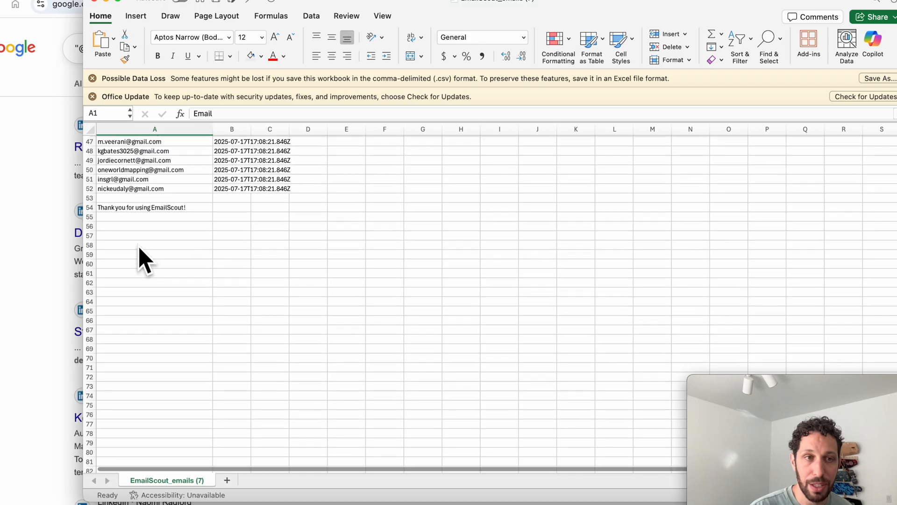
pyautogui.scroll(3)
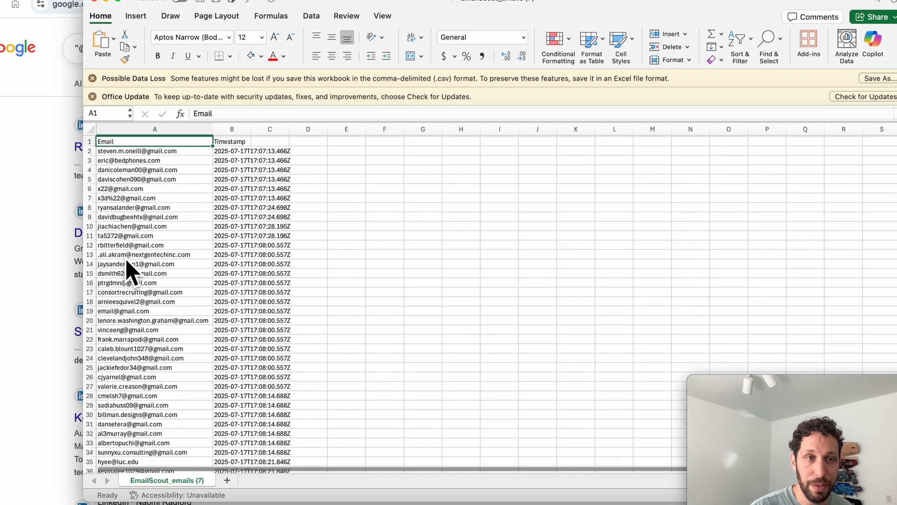
pyautogui.scroll(-3)
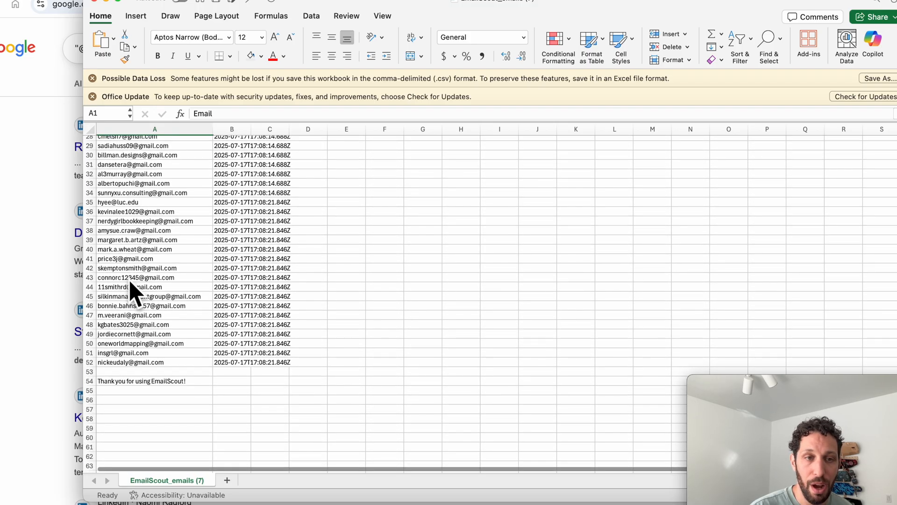
pyautogui.moveTo(174, 372)
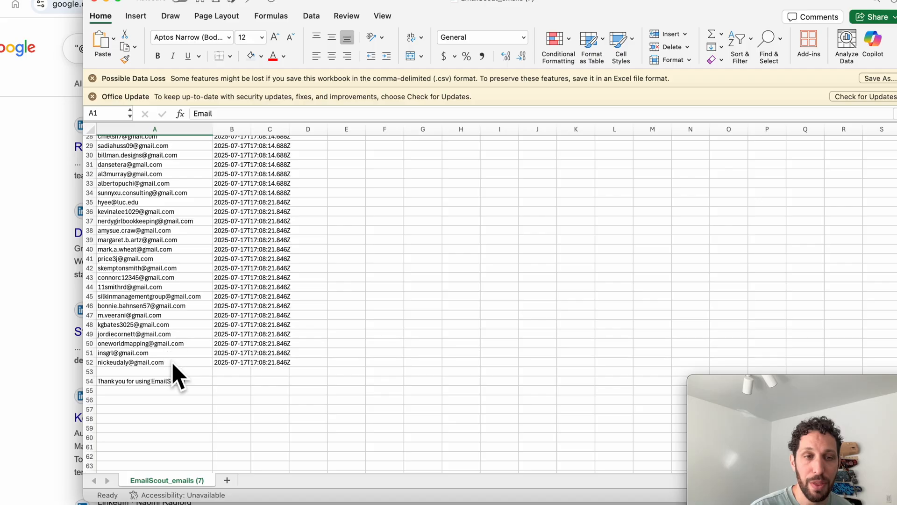
pyautogui.moveTo(406, 35)
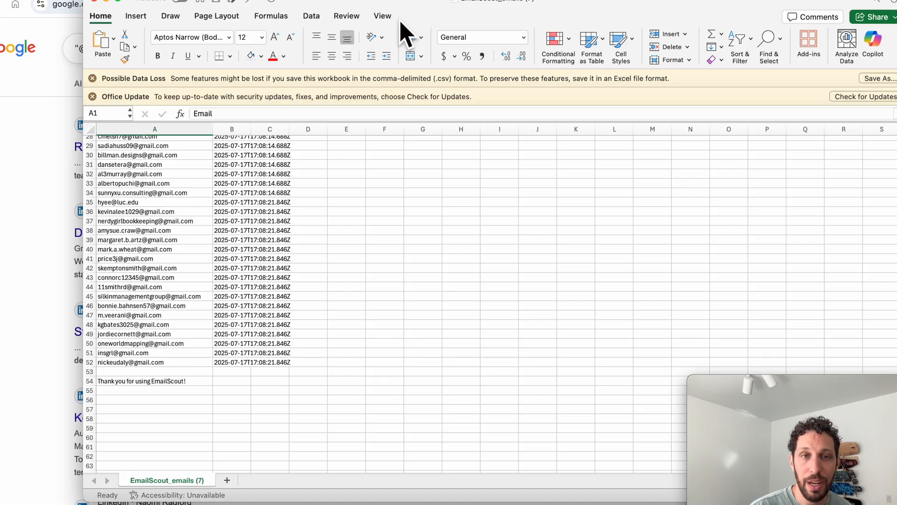
pyautogui.moveTo(102, 14)
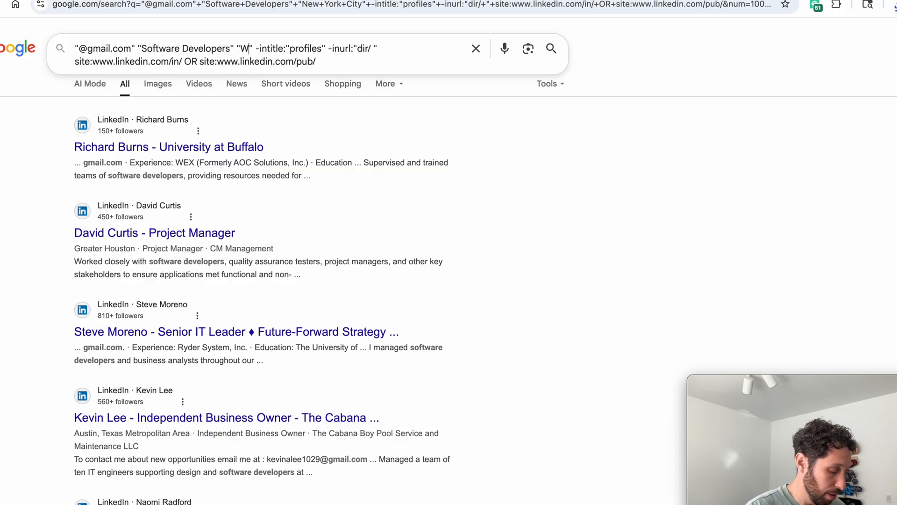
# Change the search location to Westchester, then select it for replacement
pyautogui.write('estchester')
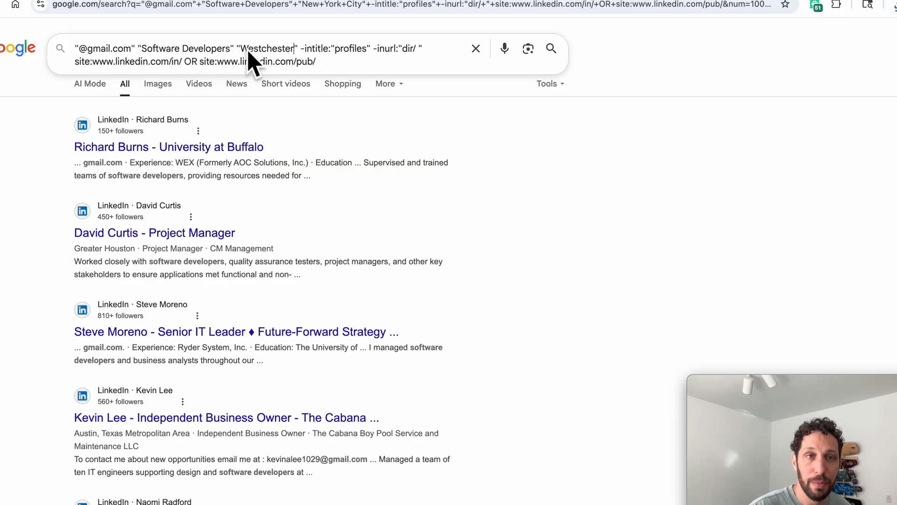
pyautogui.doubleClick(266, 49)
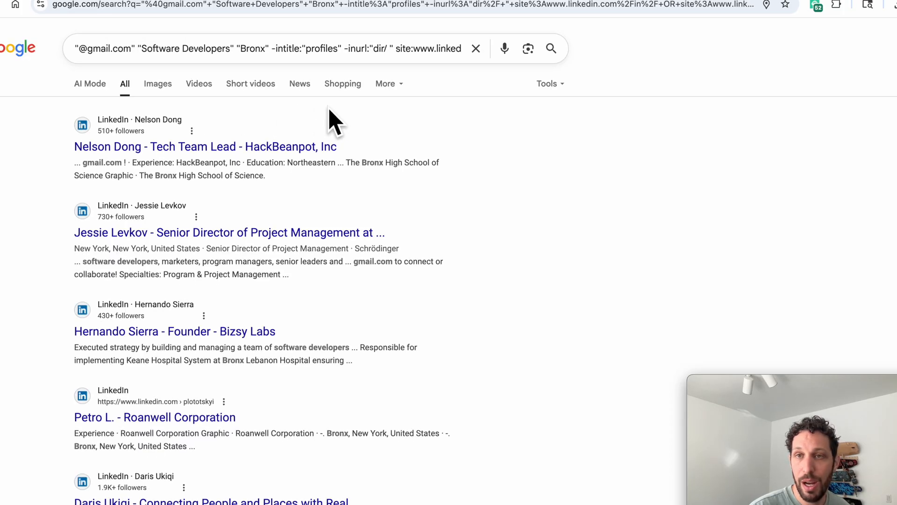
pyautogui.moveTo(157, 54)
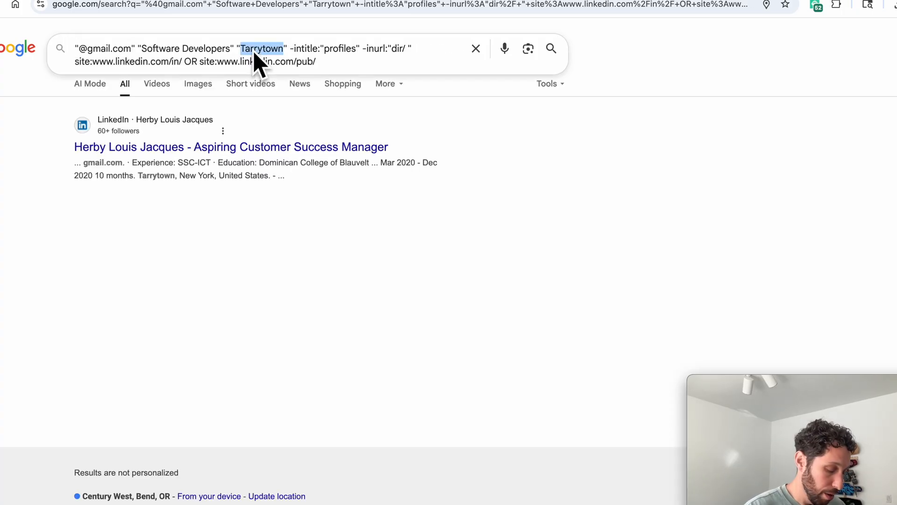
# Search gmail LinkedIn software developers in Brooklyn and scroll the results
pyautogui.write('brookl')
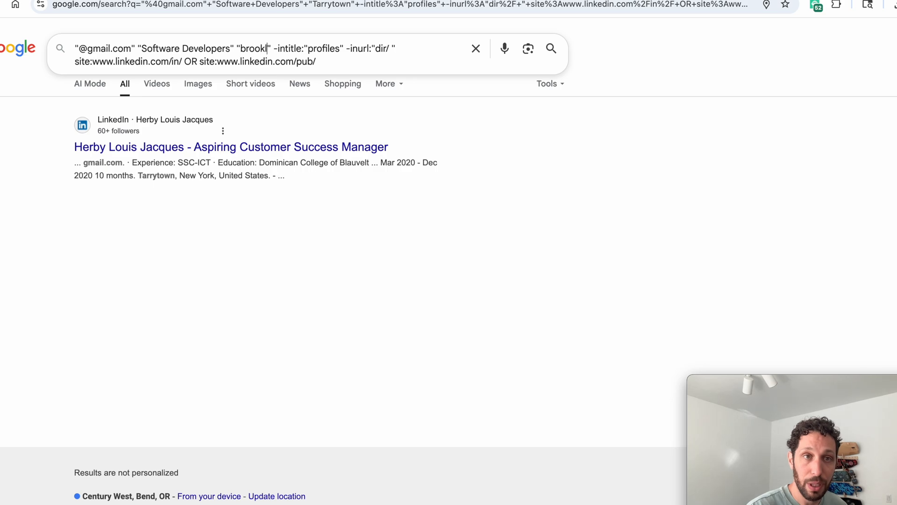
pyautogui.press('Return')
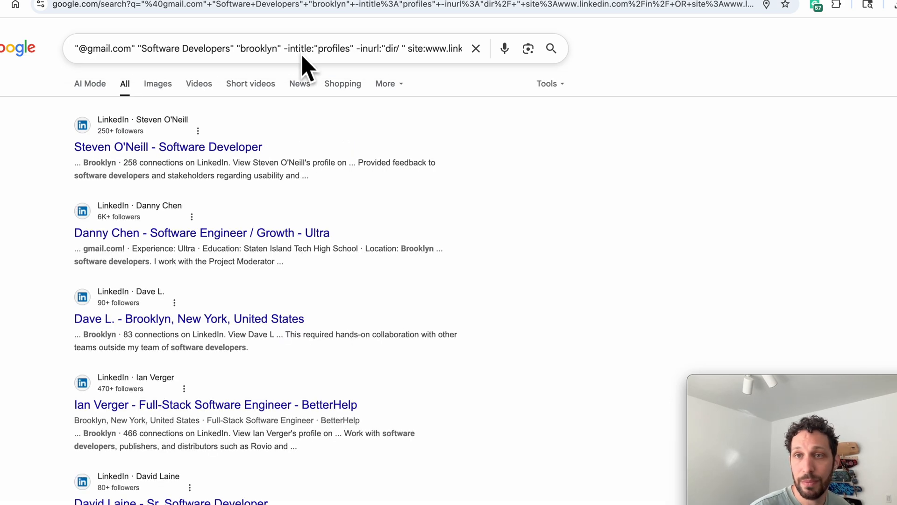
pyautogui.moveTo(651, 215)
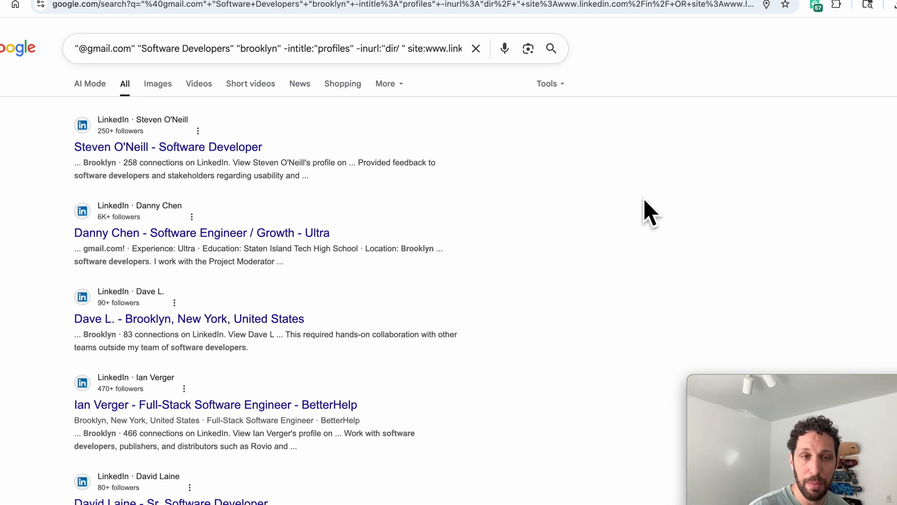
pyautogui.scroll(-3)
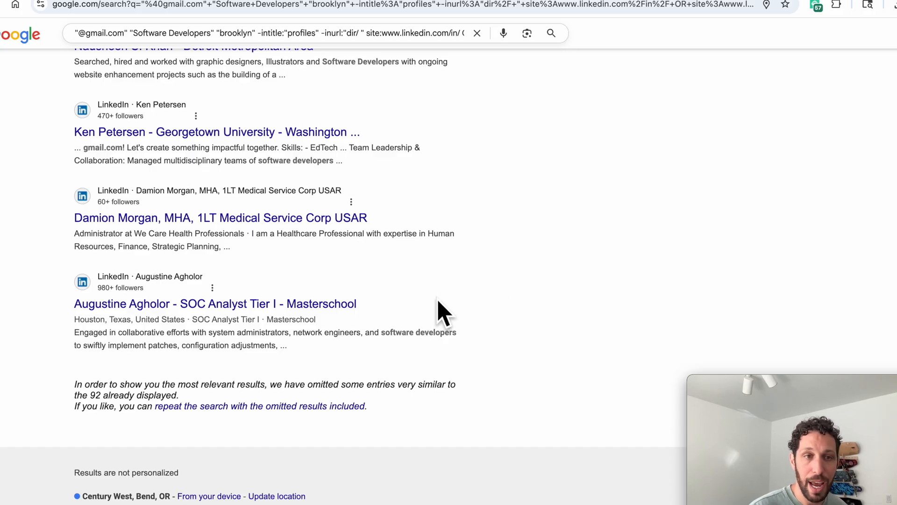
pyautogui.scroll(3)
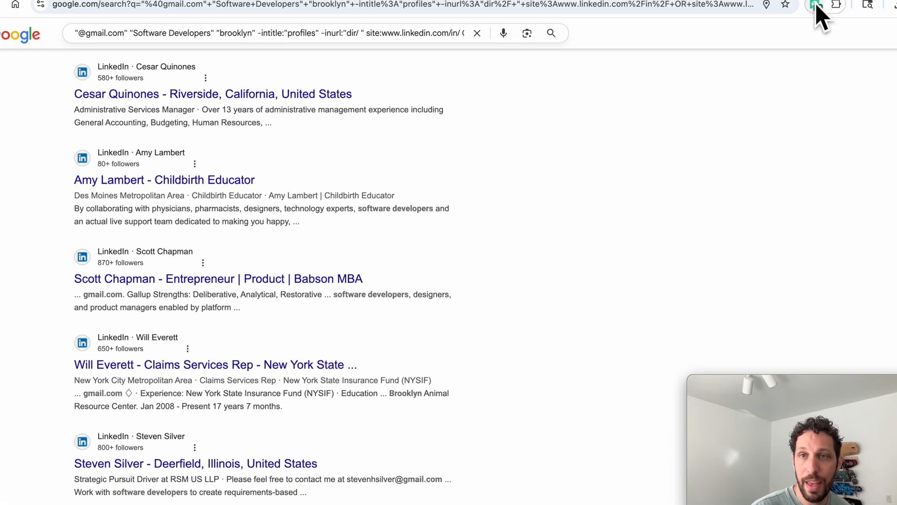
# Open the EmailScout popup showing 57 collected emails
pyautogui.click(818, 6)
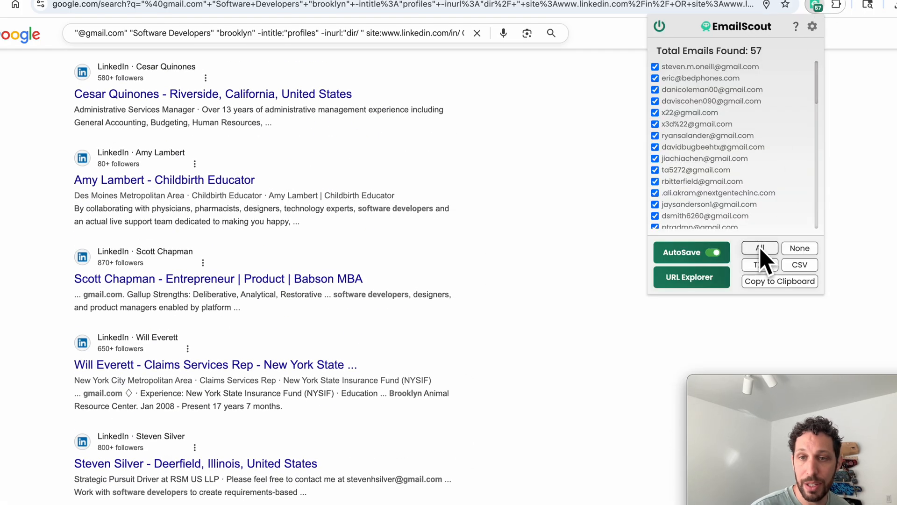
pyautogui.moveTo(592, 266)
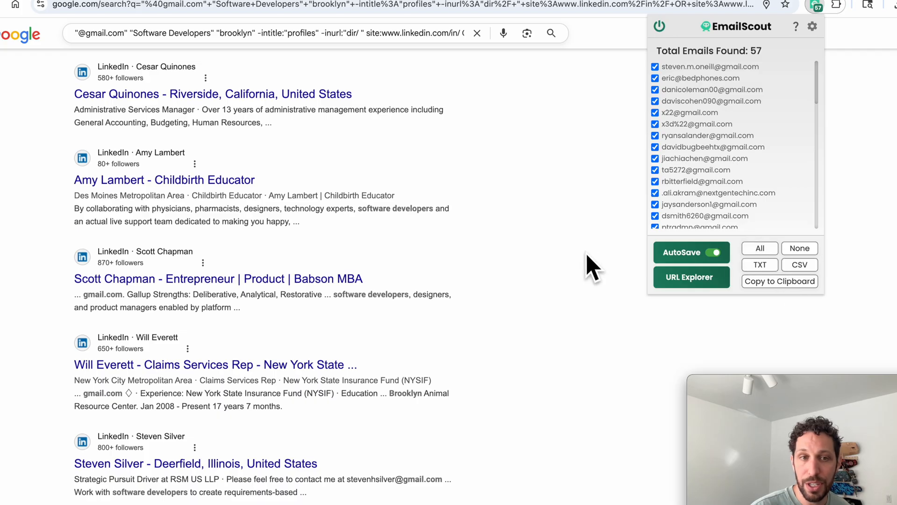
pyautogui.moveTo(587, 260)
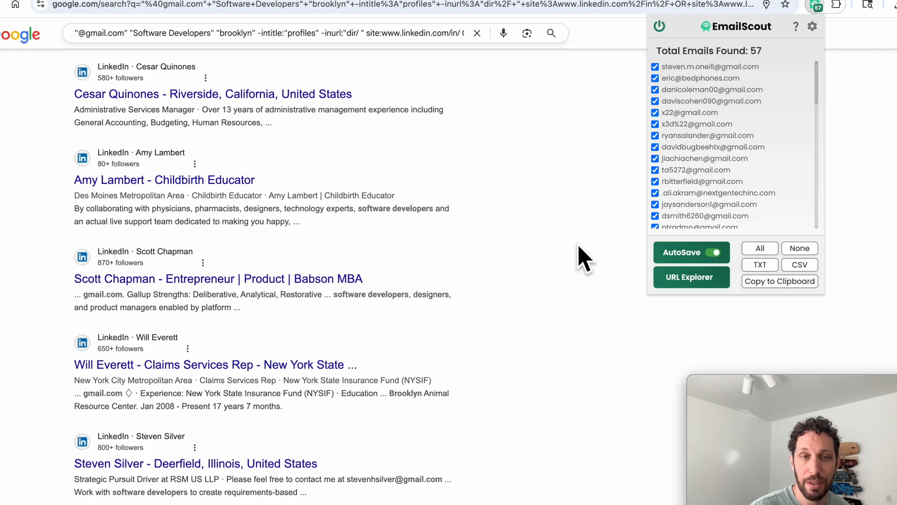